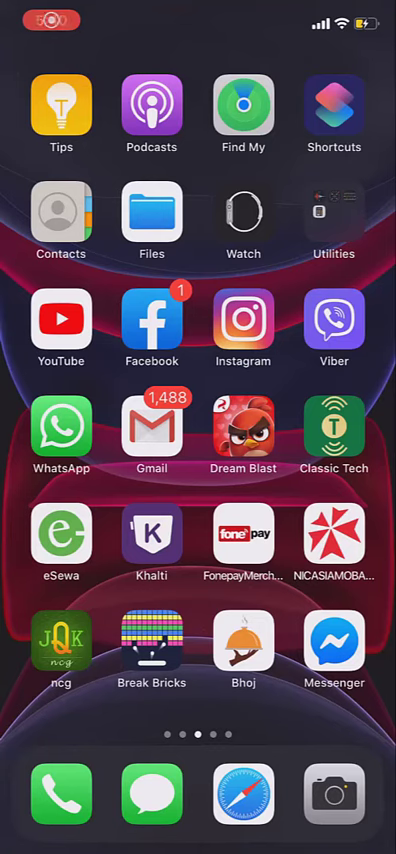
# Step: Swipe across Home Screen pages to reach the page holding the Instagram icon
pyautogui.hscroll(-3)
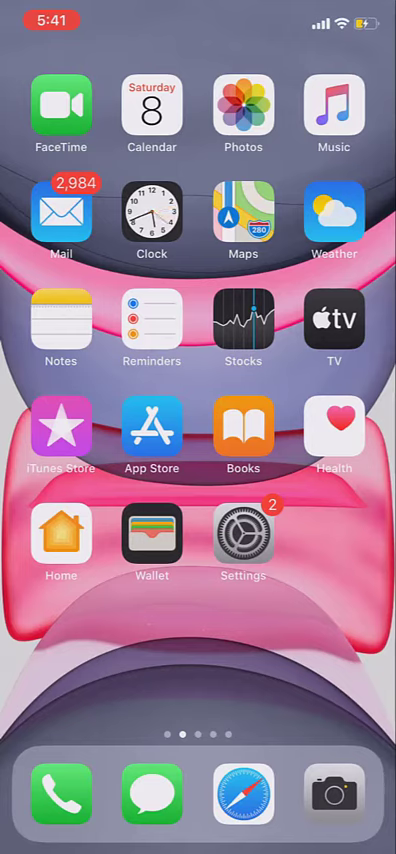
pyautogui.hscroll(-3)
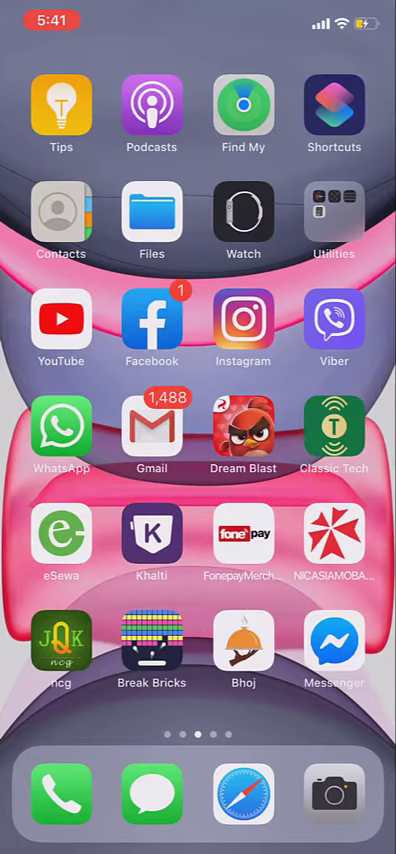
# Step: Browse the light-themed Instagram feed briefly, then return to the Home Screen
pyautogui.click(244, 324)
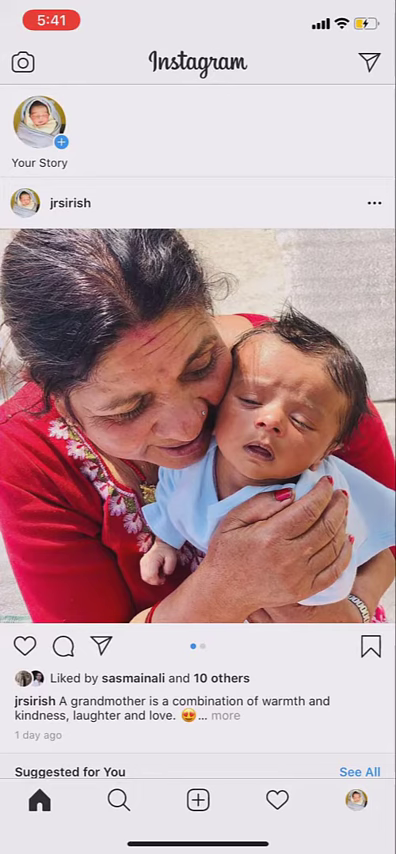
pyautogui.scroll(-3)
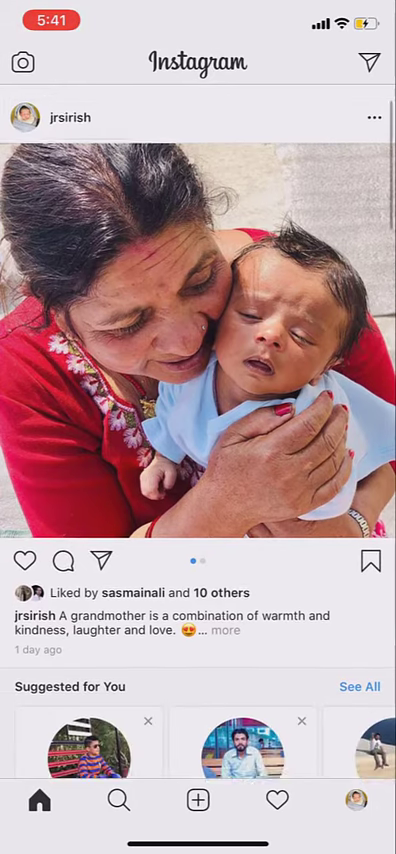
pyautogui.scroll(-3)
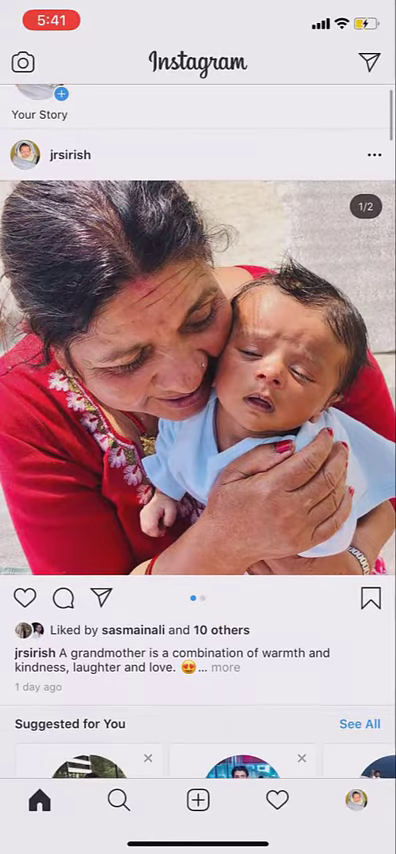
pyautogui.press('home')
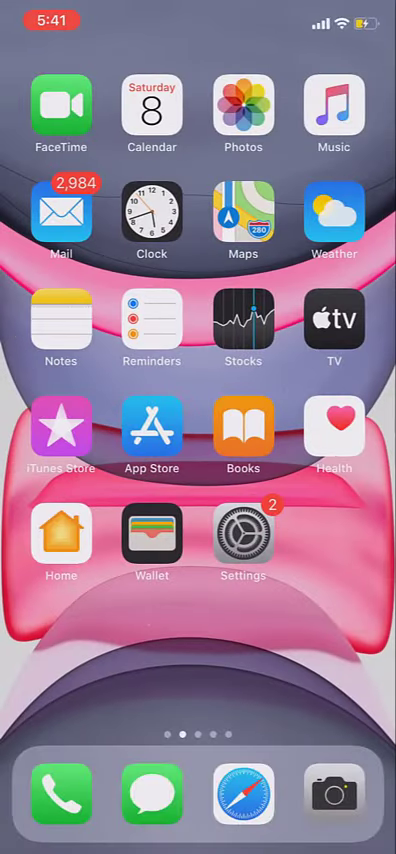
# Step: Use Settings > Display & Brightness to set Appearance to Dark
pyautogui.click(242, 544)
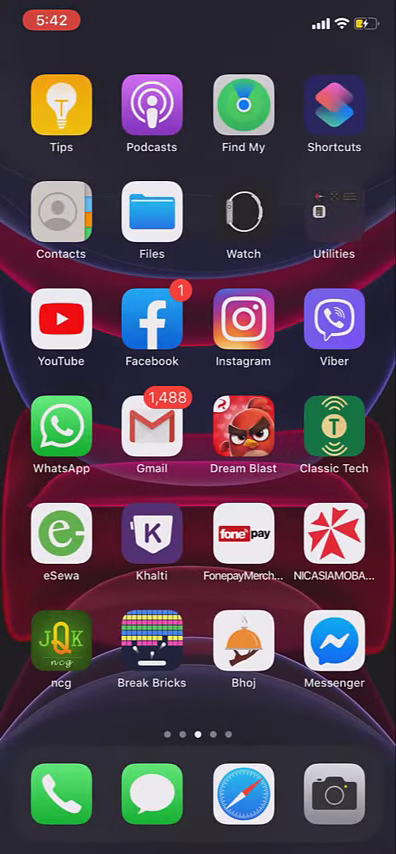
# Step: View Instagram, ending with the iPhone back in Light appearance on the Home Screen
pyautogui.click(242, 322)
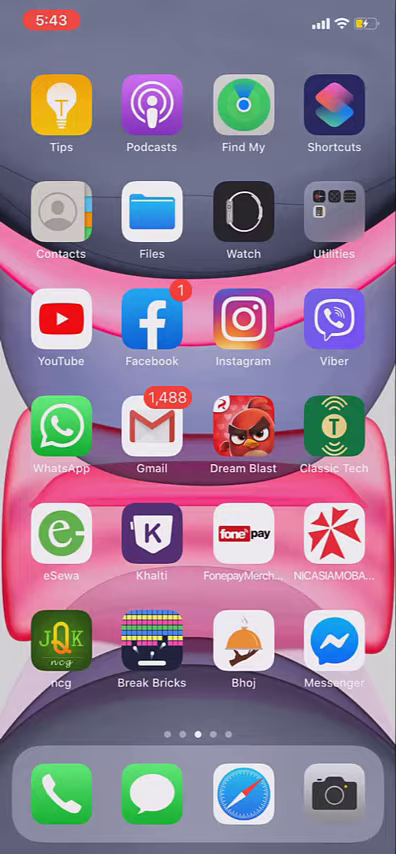
# Step: Enable Dark Mode from Control Center and launch Instagram in its dark theme
pyautogui.click(244, 322)
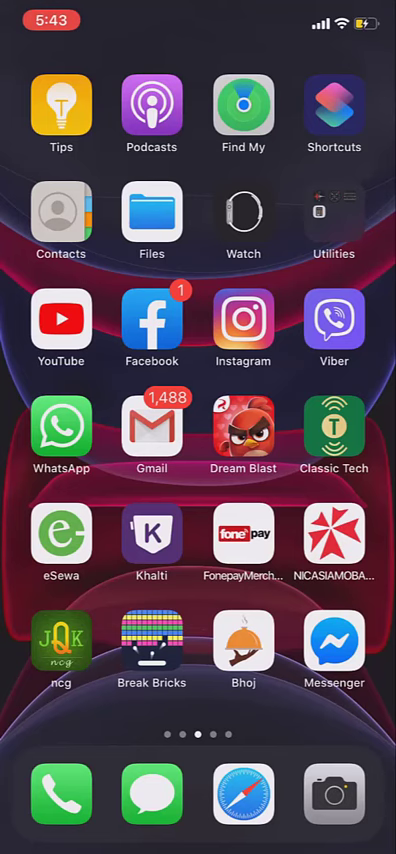
pyautogui.click(244, 320)
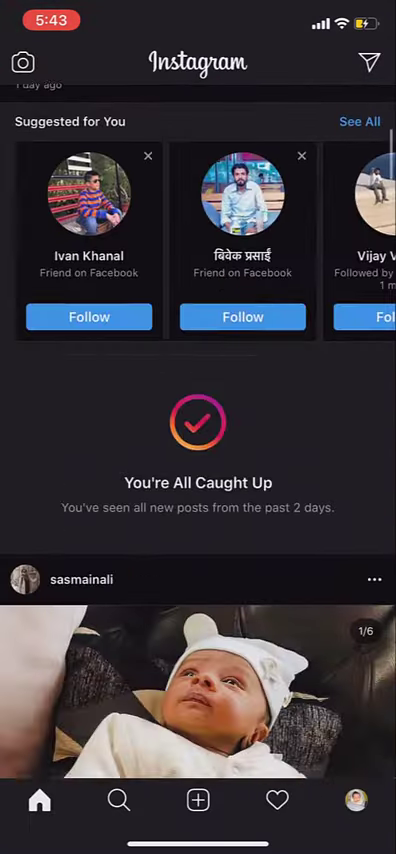